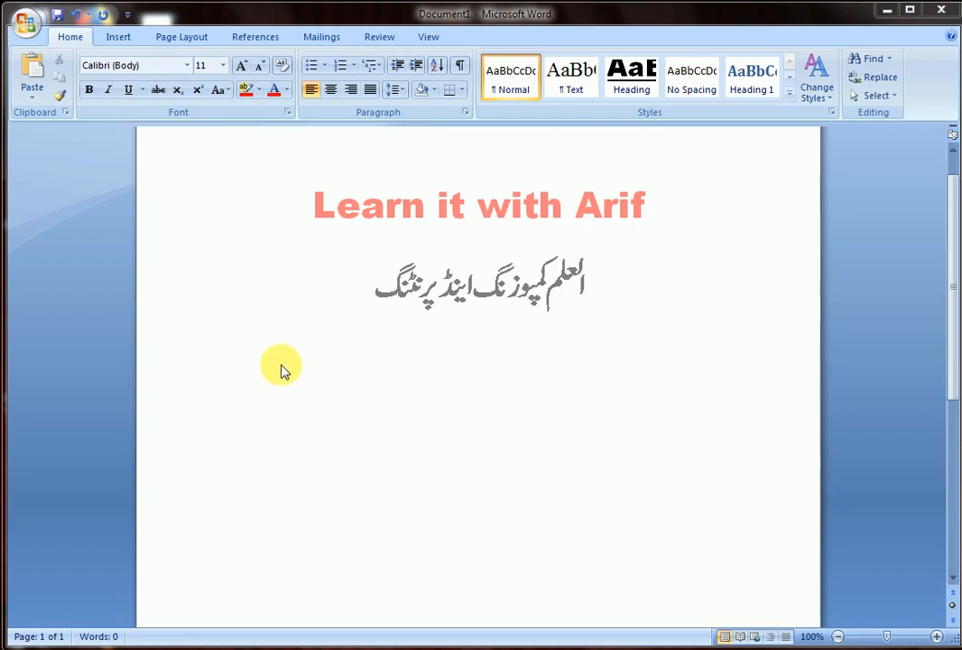
pyautogui.moveTo(213, 347)
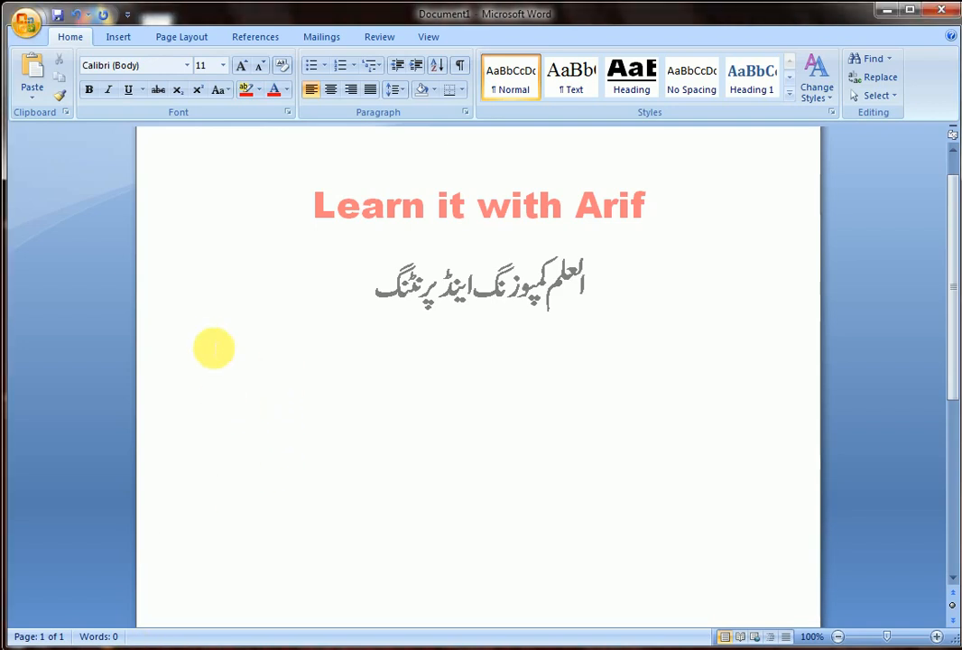
# - Place the cursor on the empty line below the heading and switch to the Insert features
pyautogui.click(217, 346)
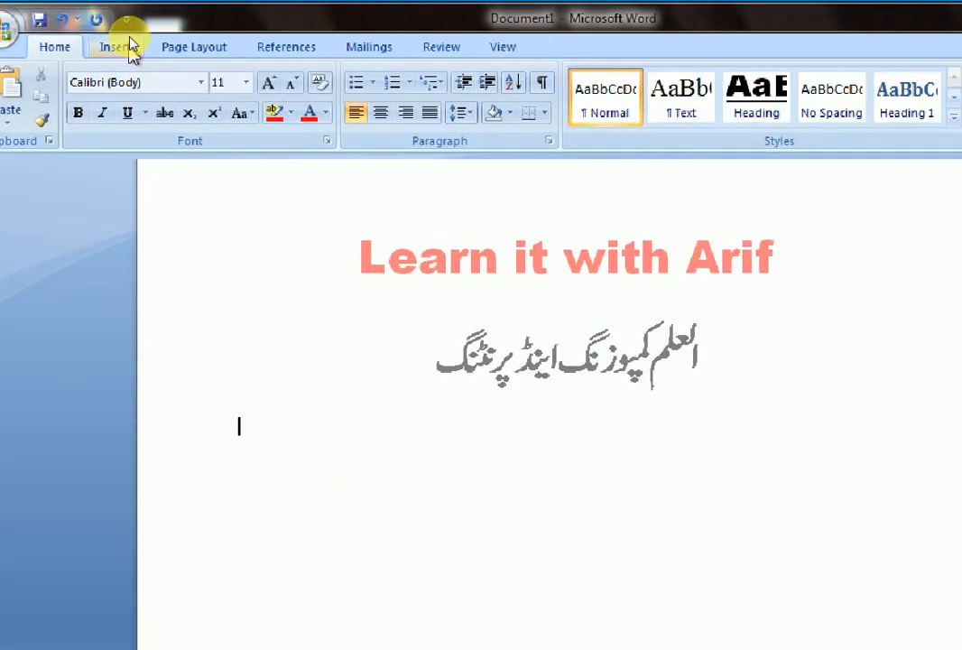
pyautogui.click(112, 46)
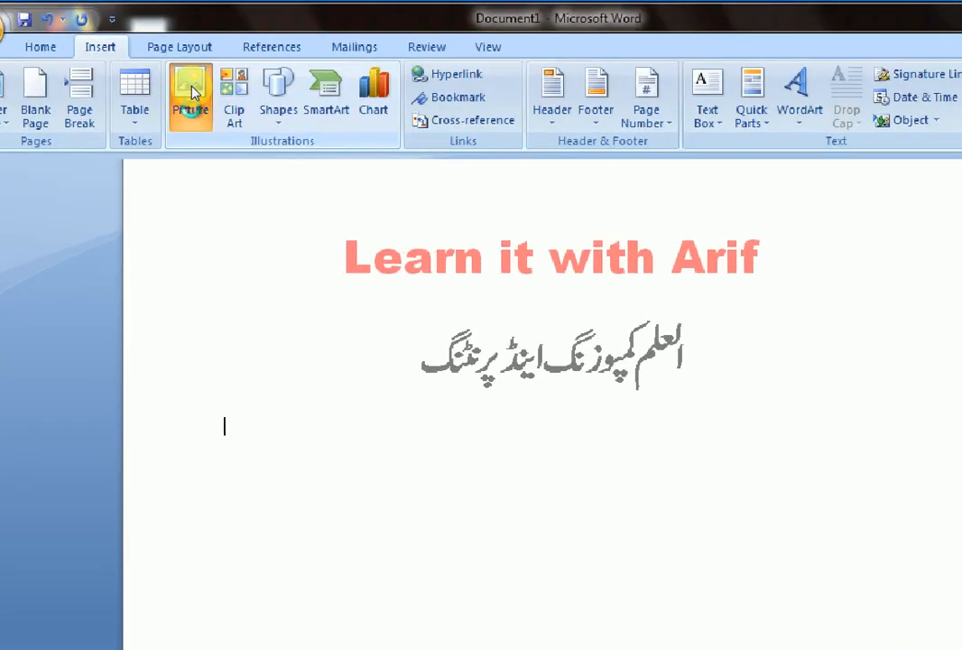
# - Insert the Penguins picture from the Sample Pictures library below the heading
pyautogui.click(191, 94)
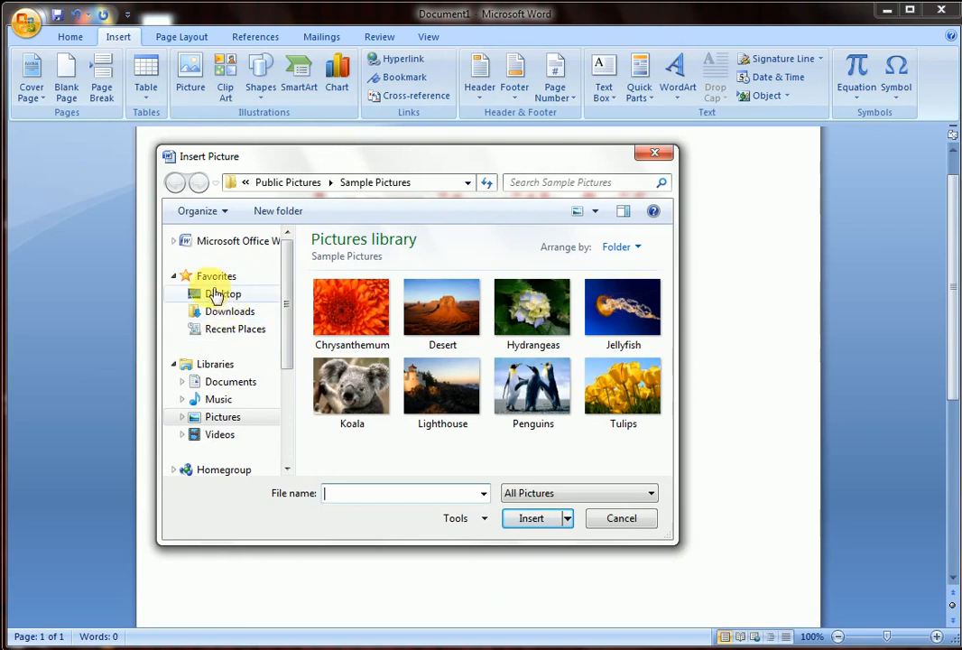
pyautogui.moveTo(200, 404)
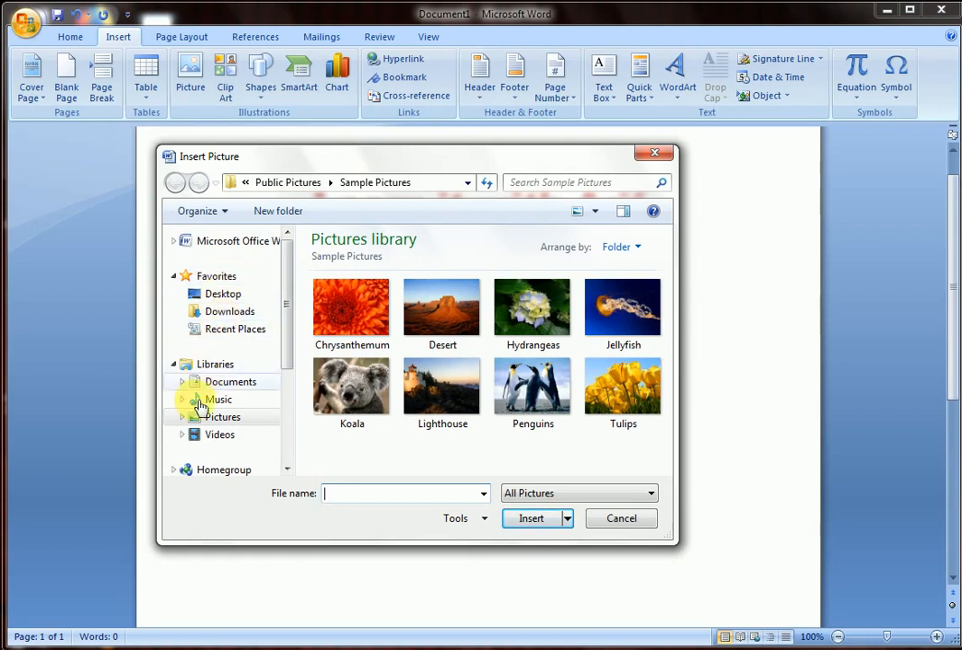
pyautogui.scroll(-3)
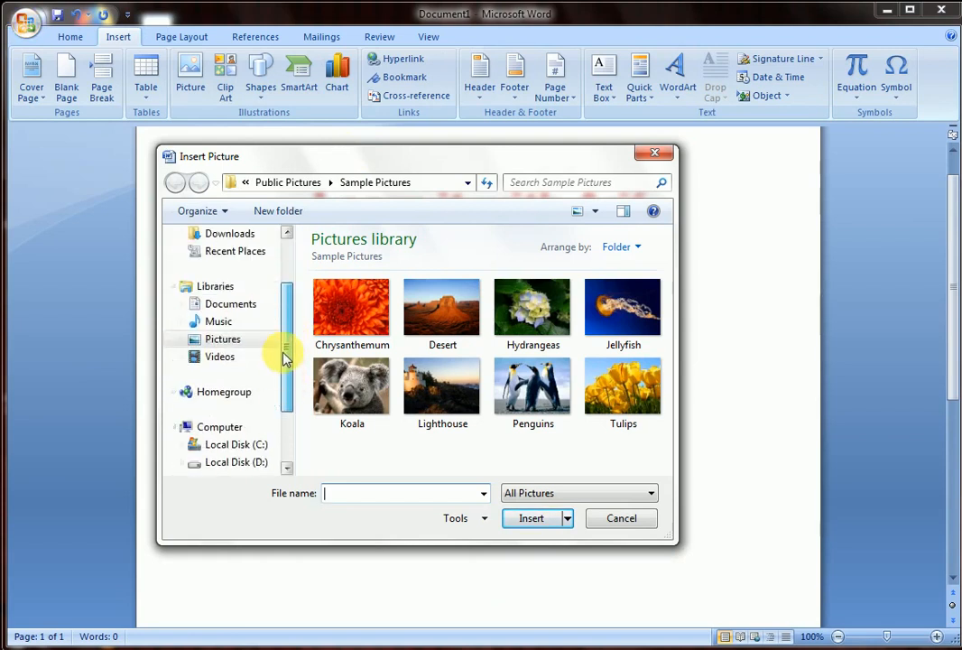
pyautogui.scroll(-3)
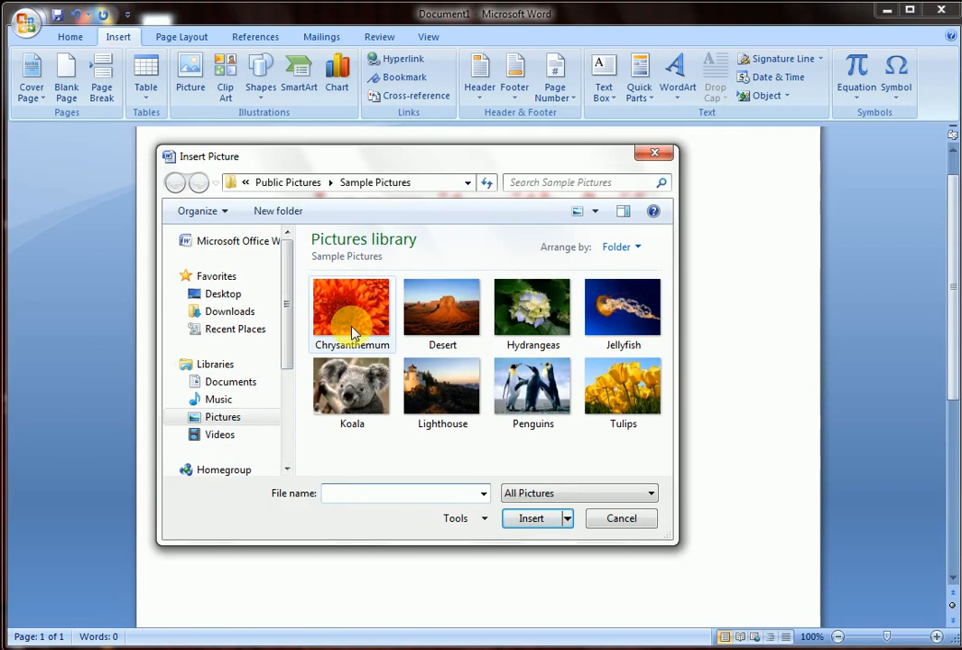
pyautogui.click(350, 307)
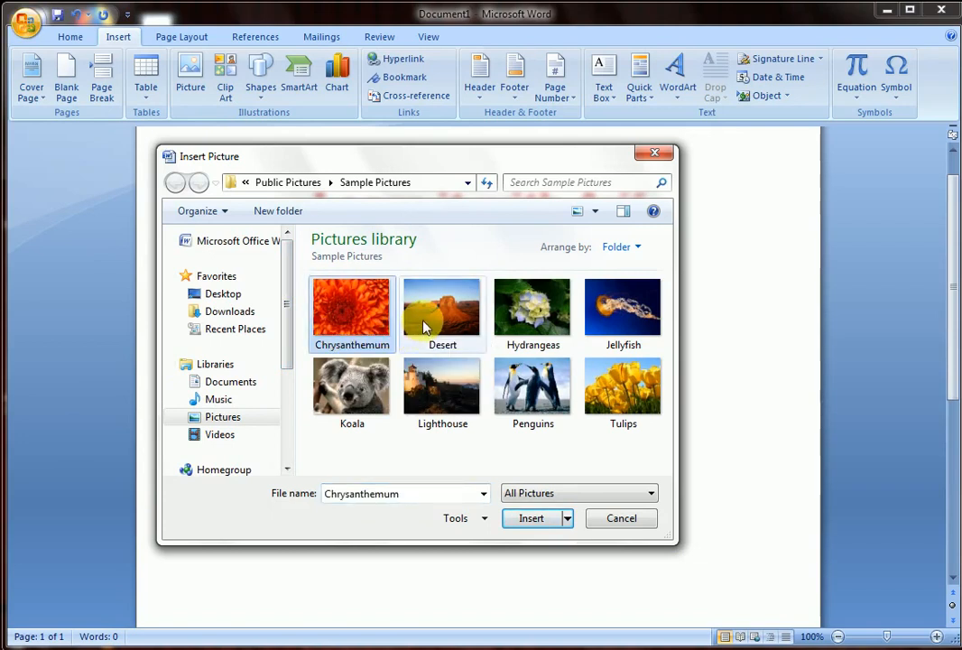
pyautogui.click(533, 307)
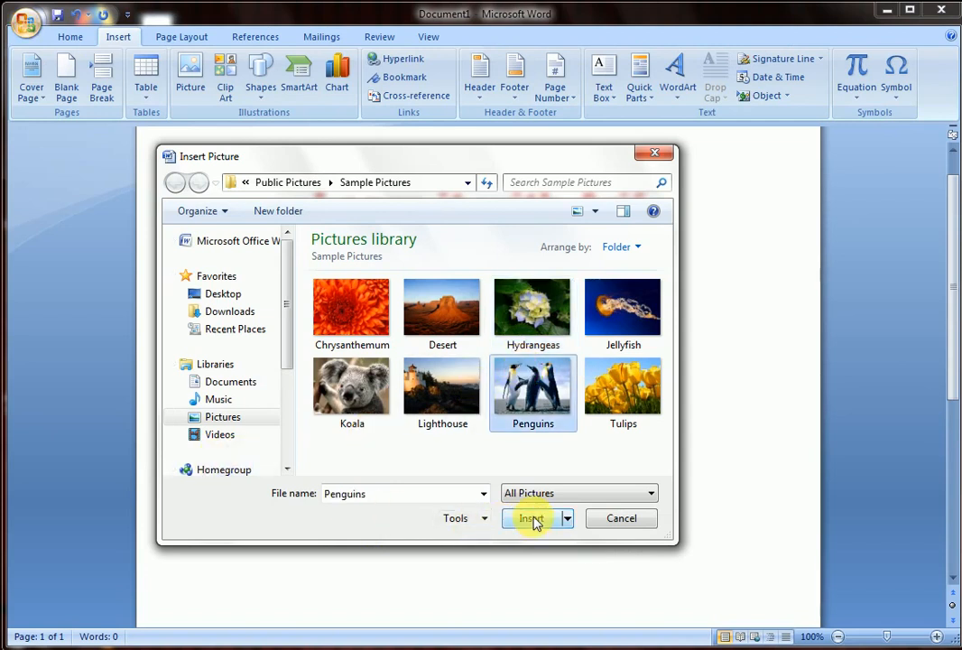
pyautogui.click(531, 516)
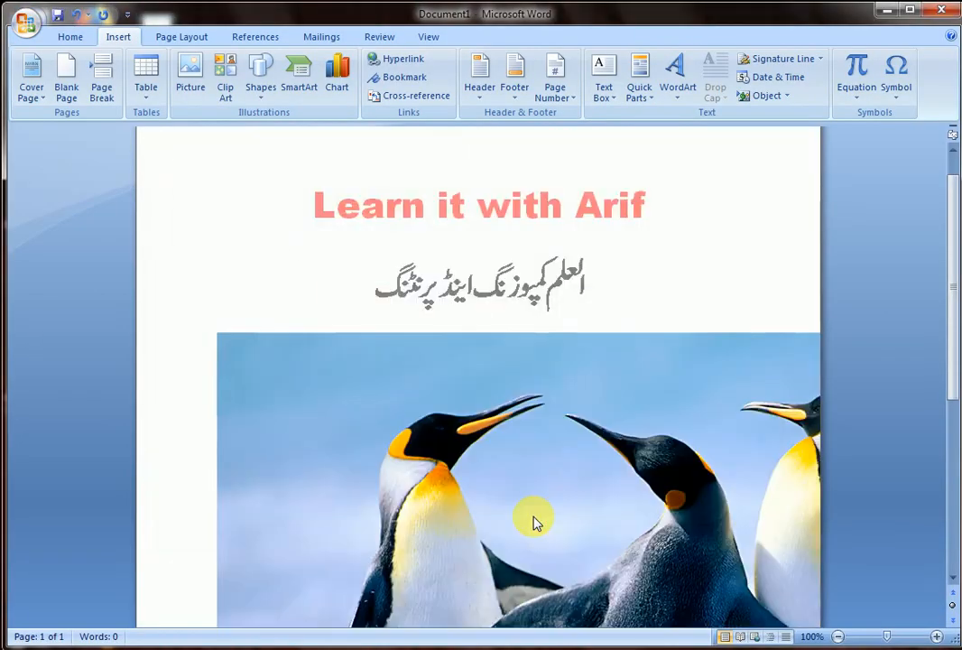
pyautogui.click(532, 521)
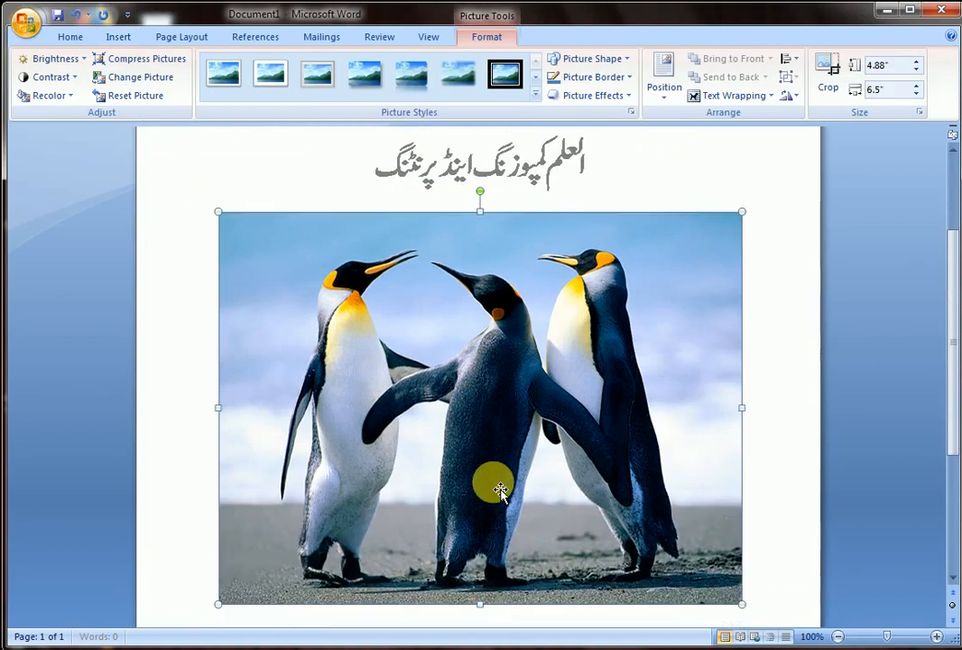
pyautogui.moveTo(382, 133)
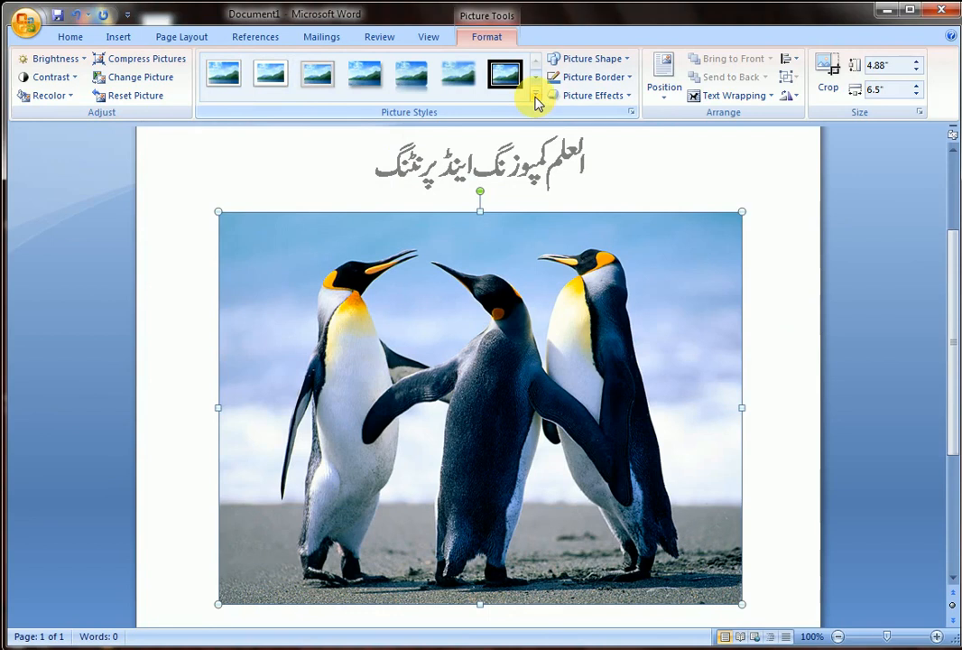
pyautogui.click(534, 101)
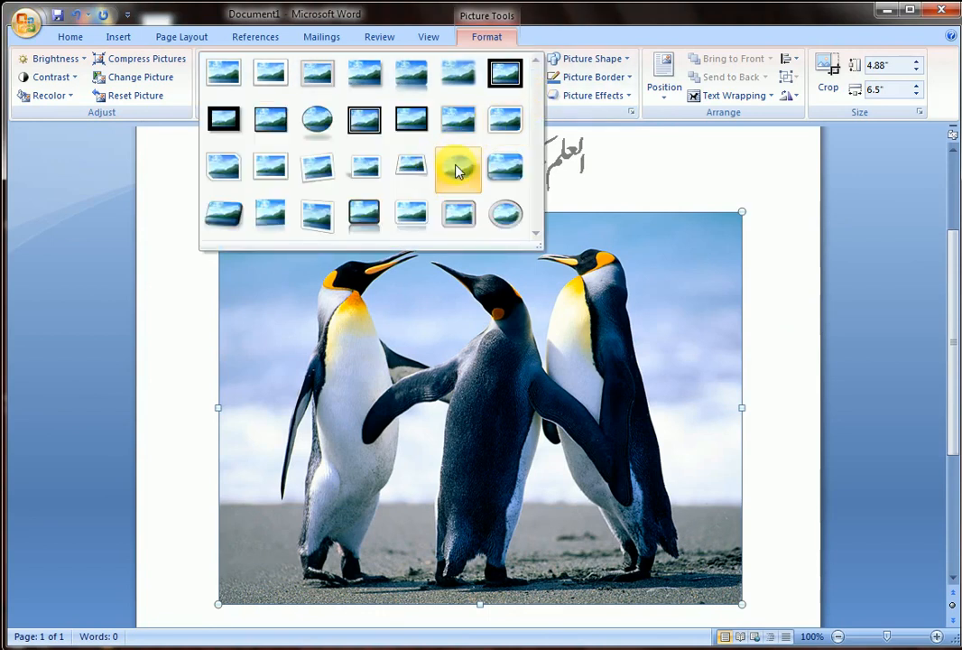
pyautogui.click(458, 170)
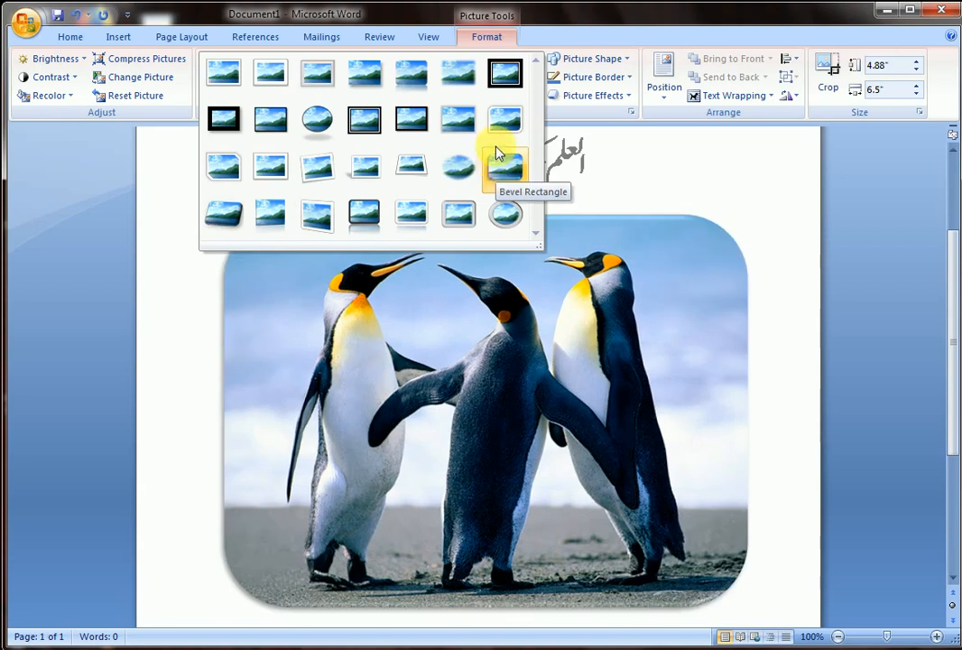
pyautogui.click(505, 119)
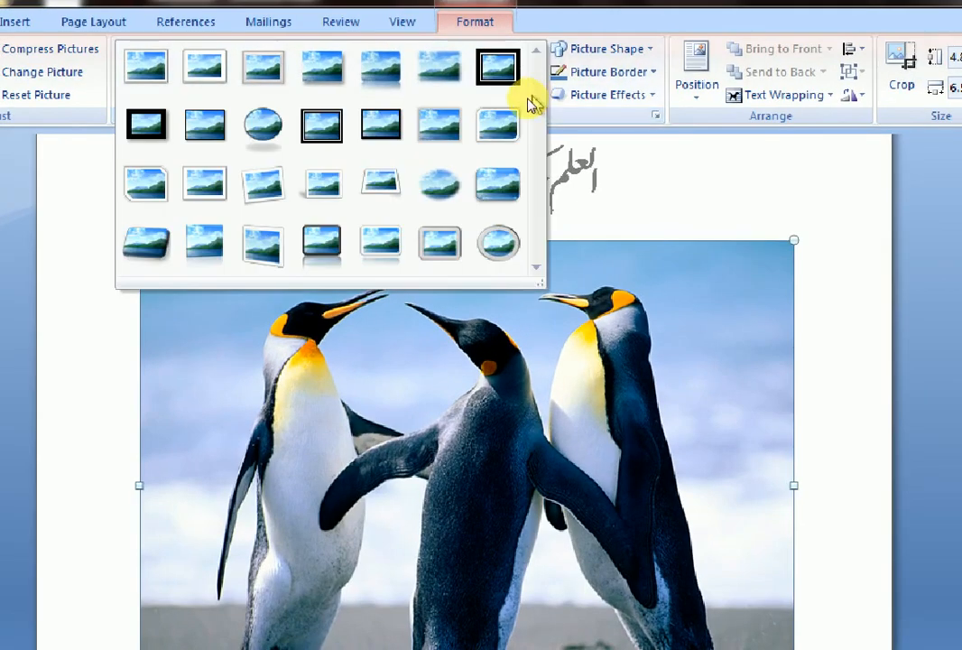
pyautogui.click(321, 125)
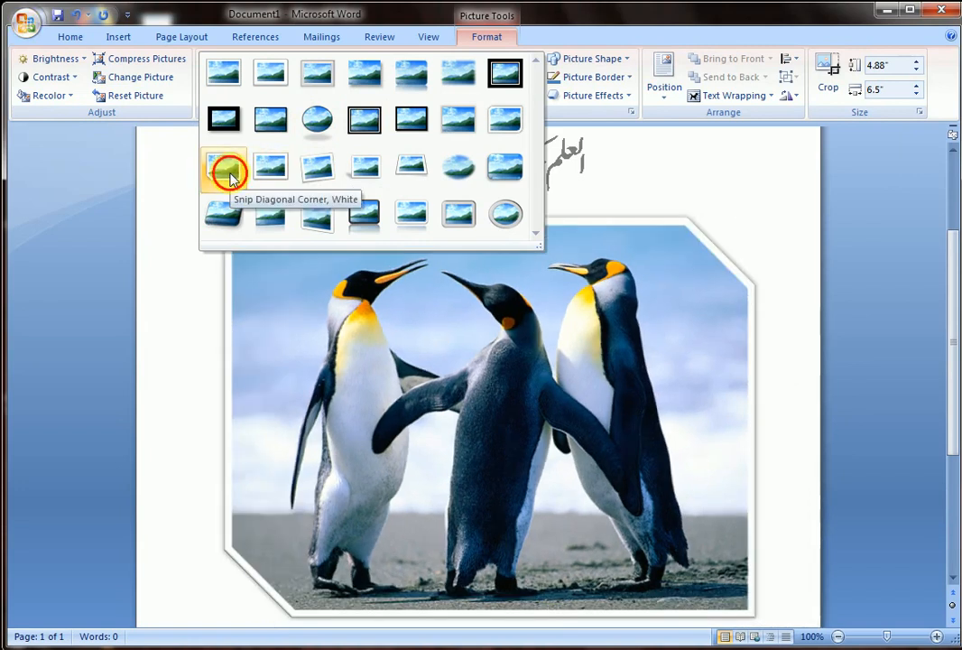
pyautogui.click(224, 169)
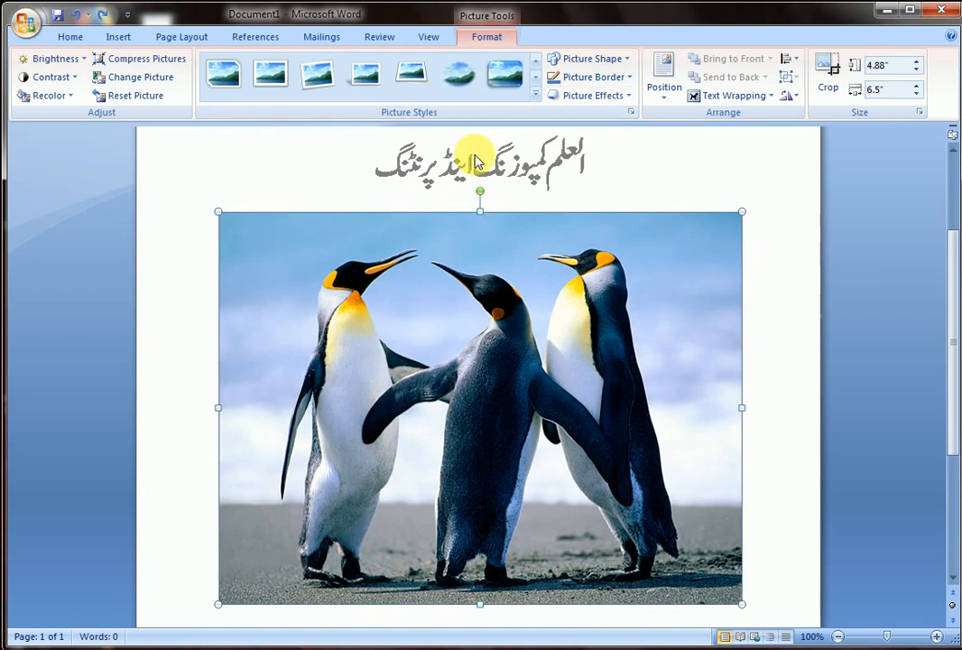
pyautogui.moveTo(480, 210)
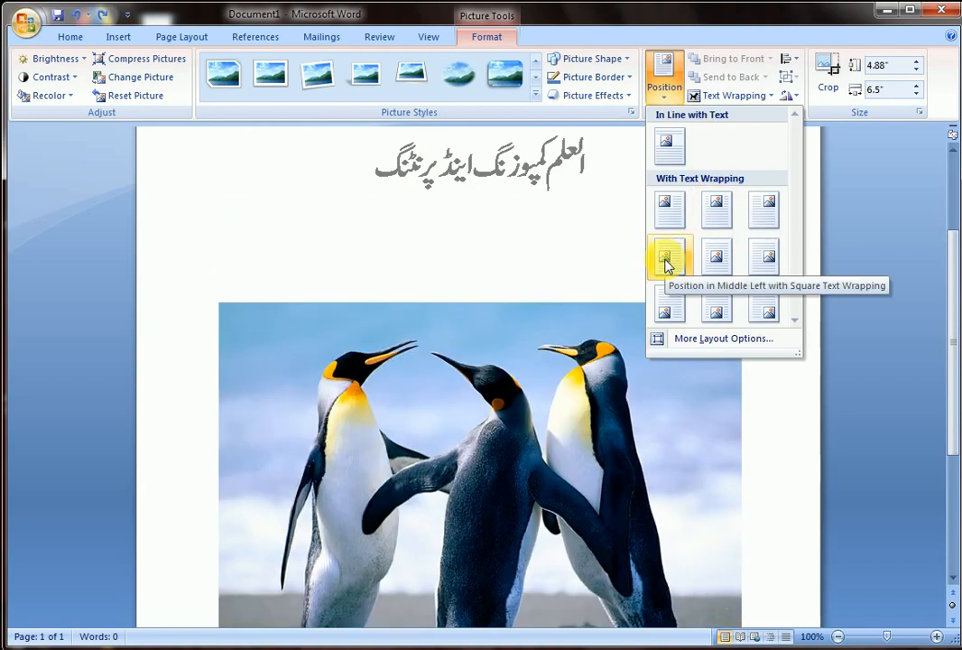
# - Try a middle-left square-wrapping position for the penguins picture, then reopen the Position gallery
pyautogui.click(668, 258)
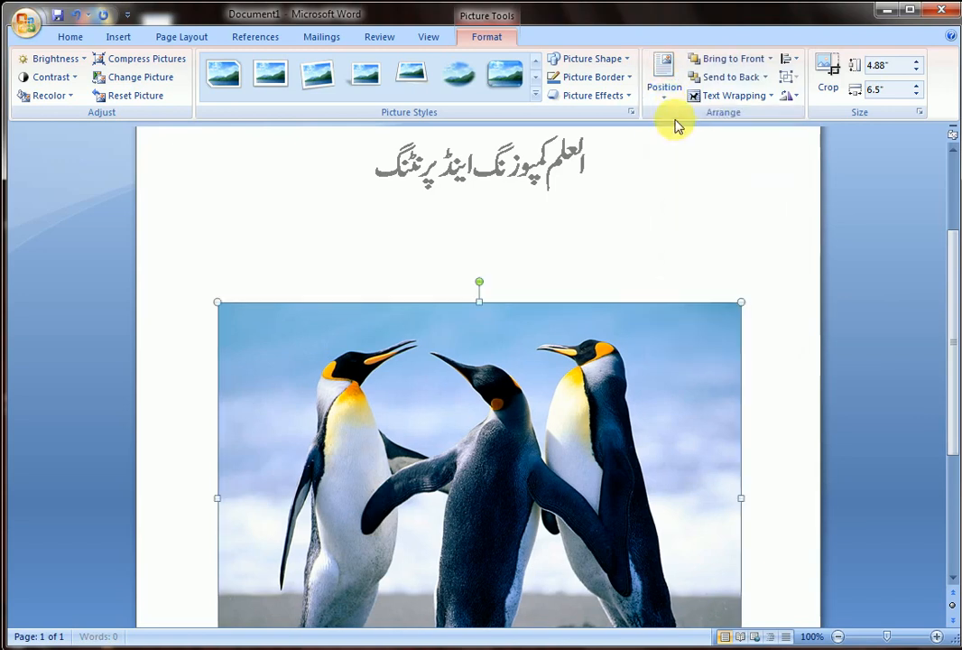
pyautogui.click(664, 72)
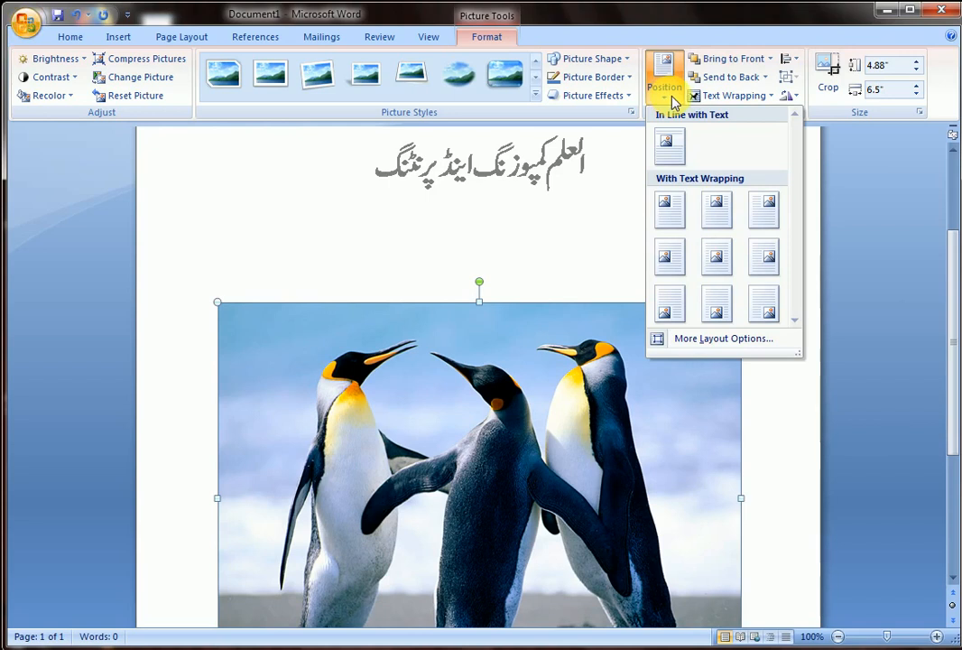
pyautogui.moveTo(631, 99)
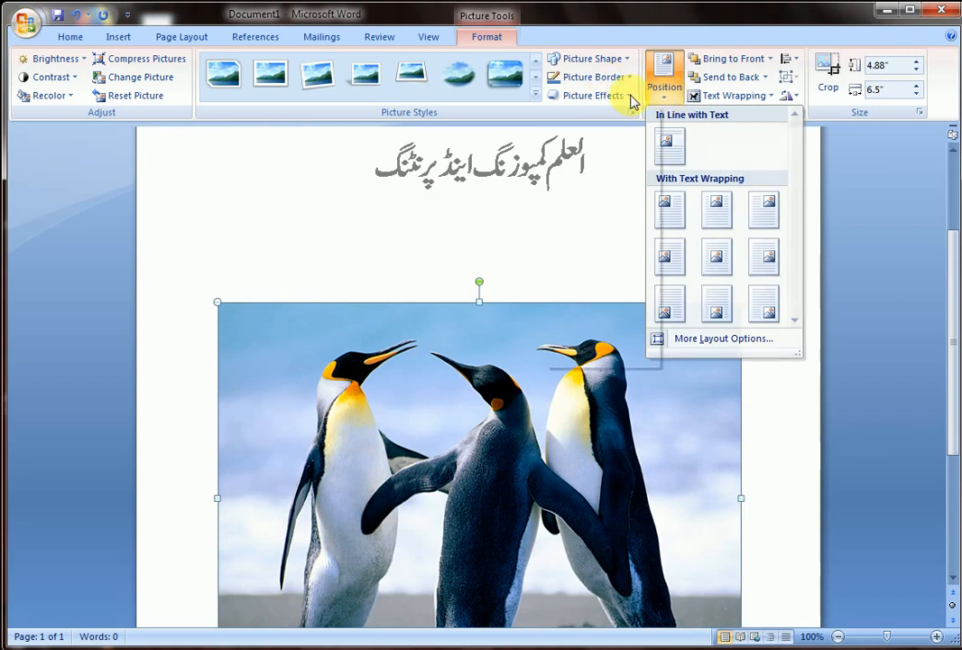
# - Apply a Perspective shadow preset beneath the penguins picture via Picture Effects > Shadow
pyautogui.click(588, 94)
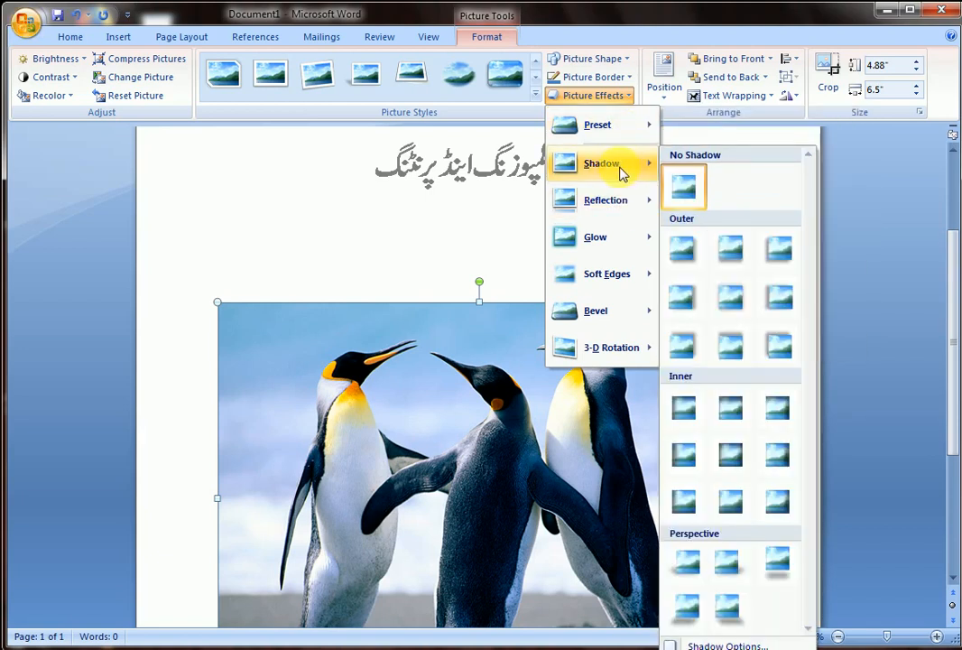
pyautogui.moveTo(682, 249)
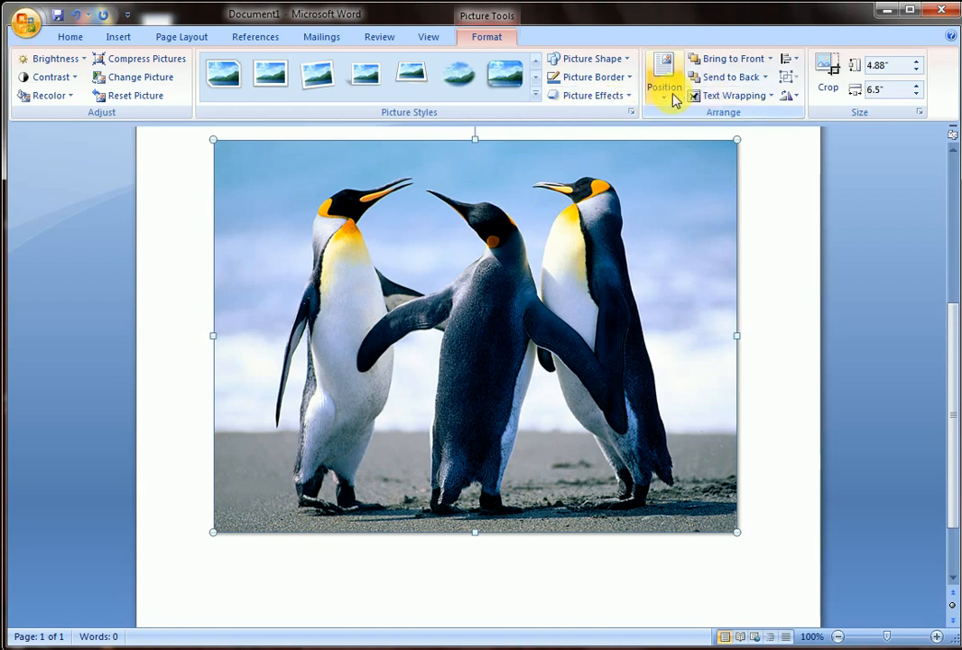
pyautogui.click(588, 94)
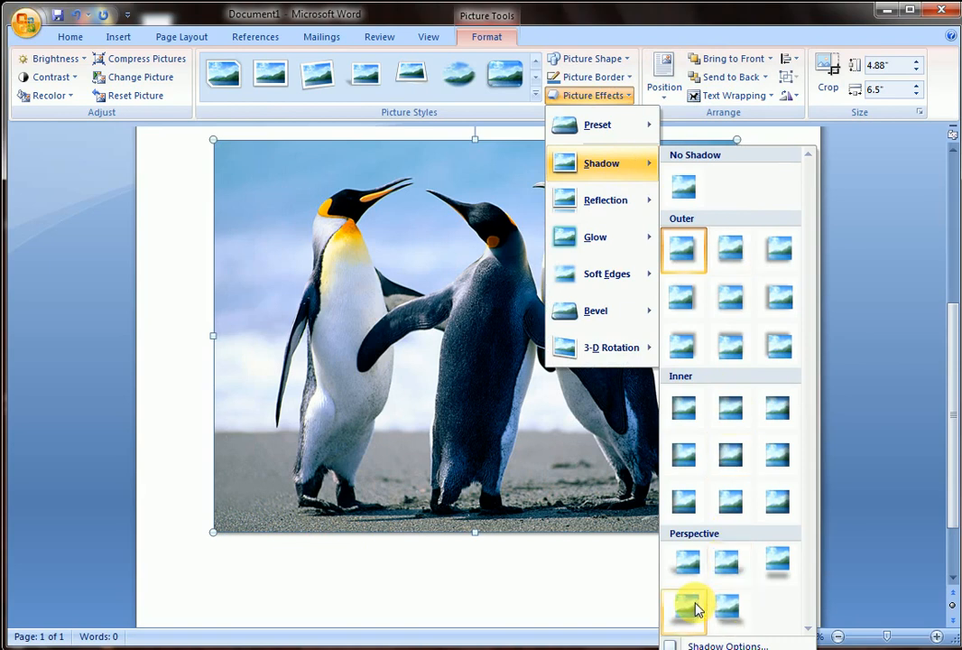
pyautogui.click(683, 610)
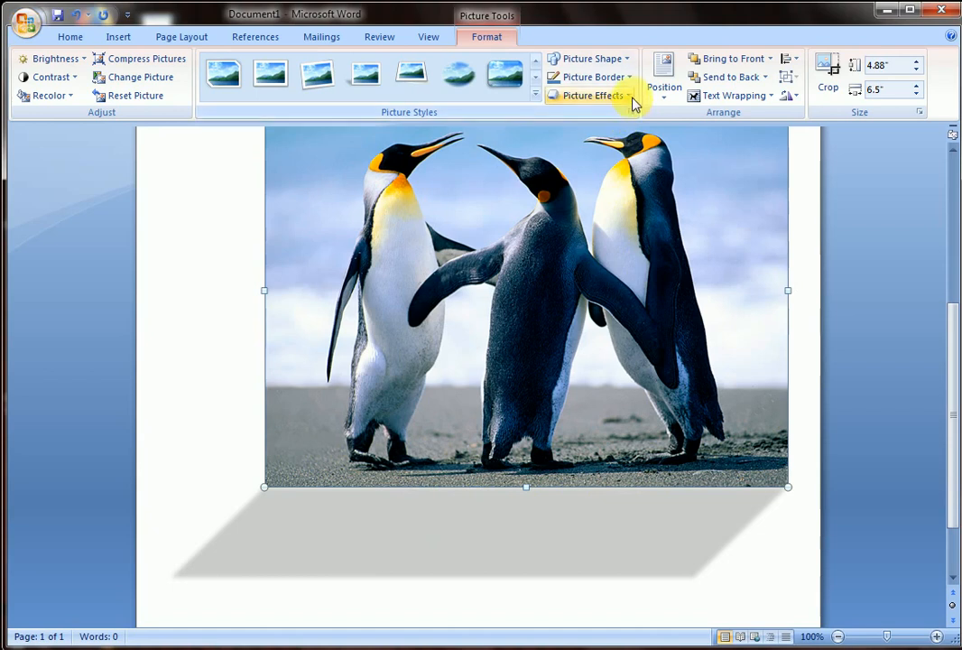
pyautogui.click(592, 95)
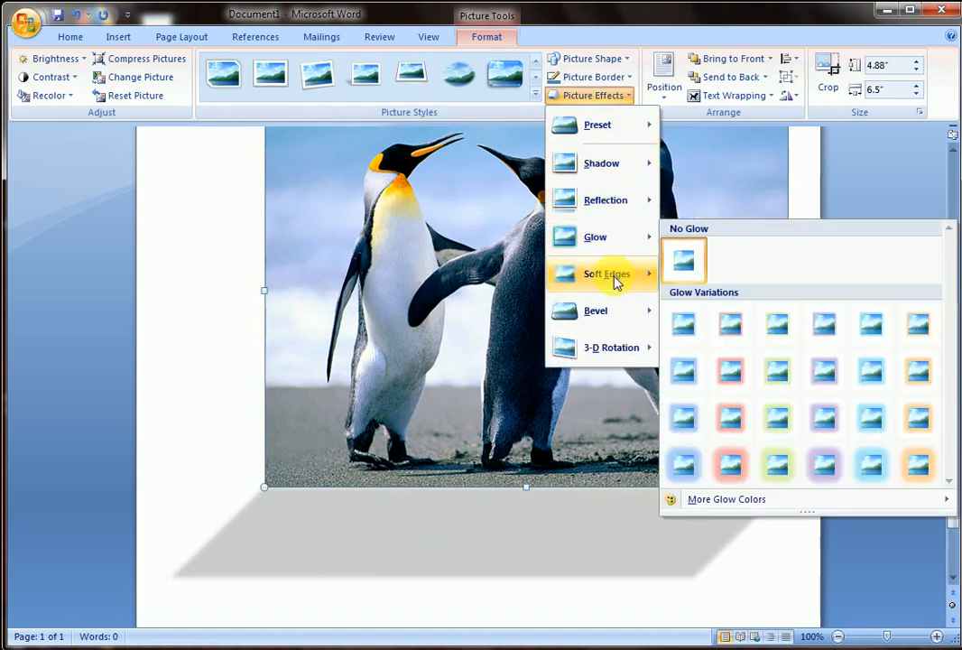
pyautogui.moveTo(610, 347)
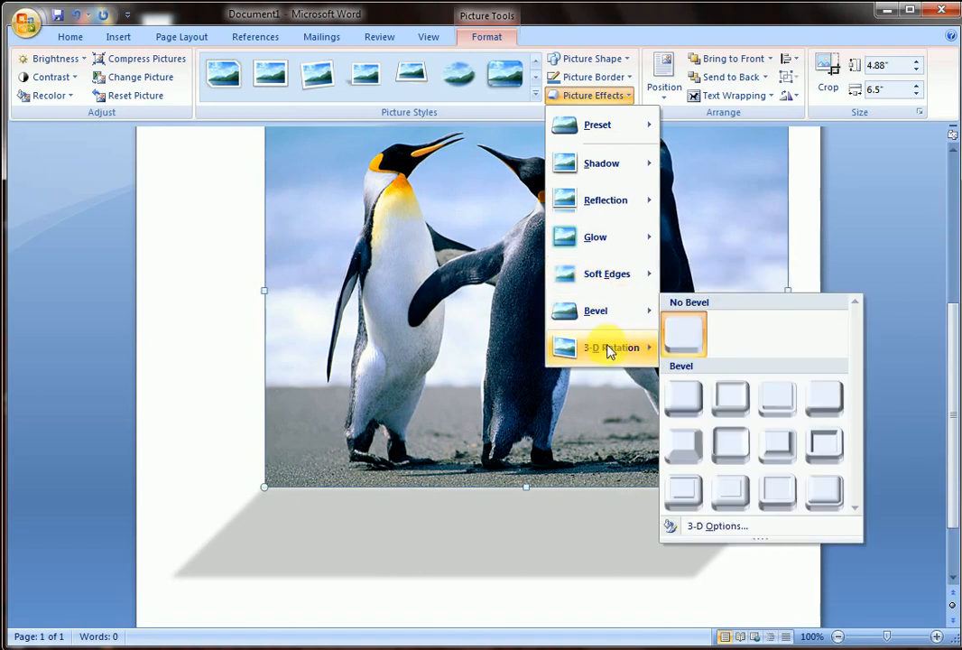
pyautogui.moveTo(606, 274)
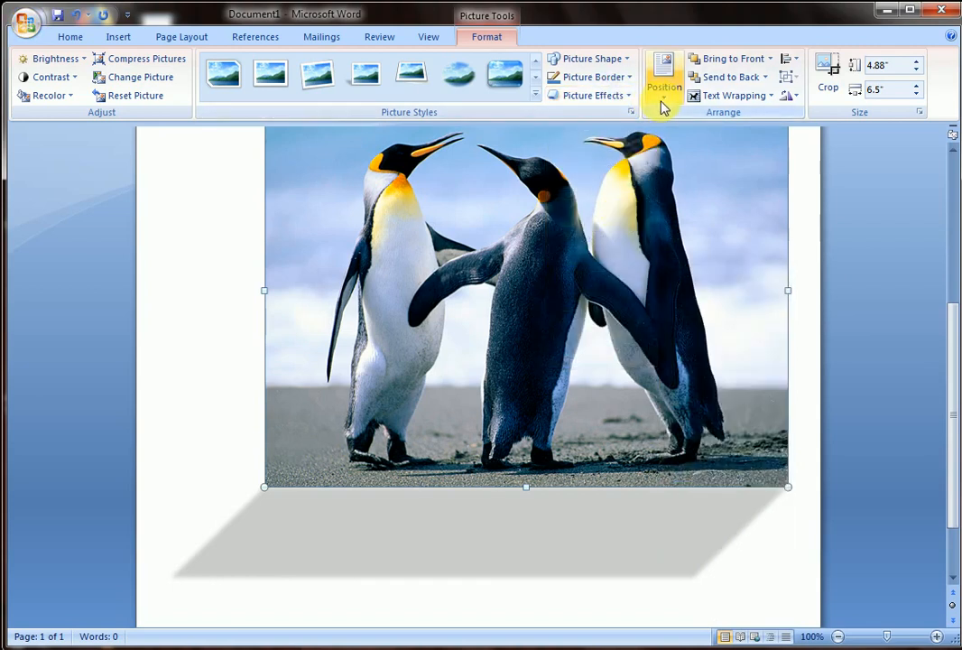
pyautogui.click(664, 75)
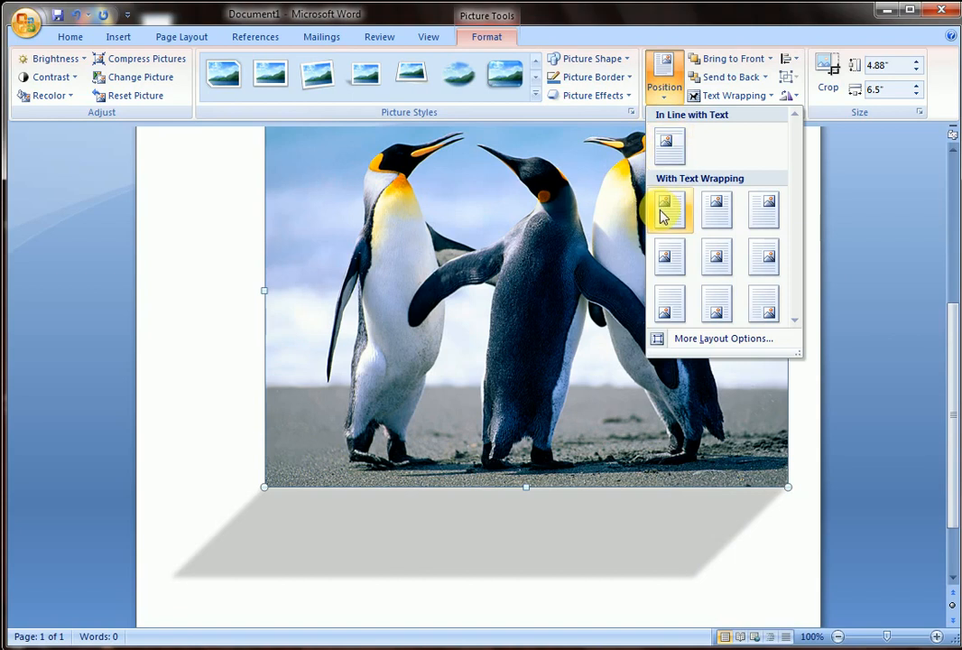
pyautogui.click(668, 210)
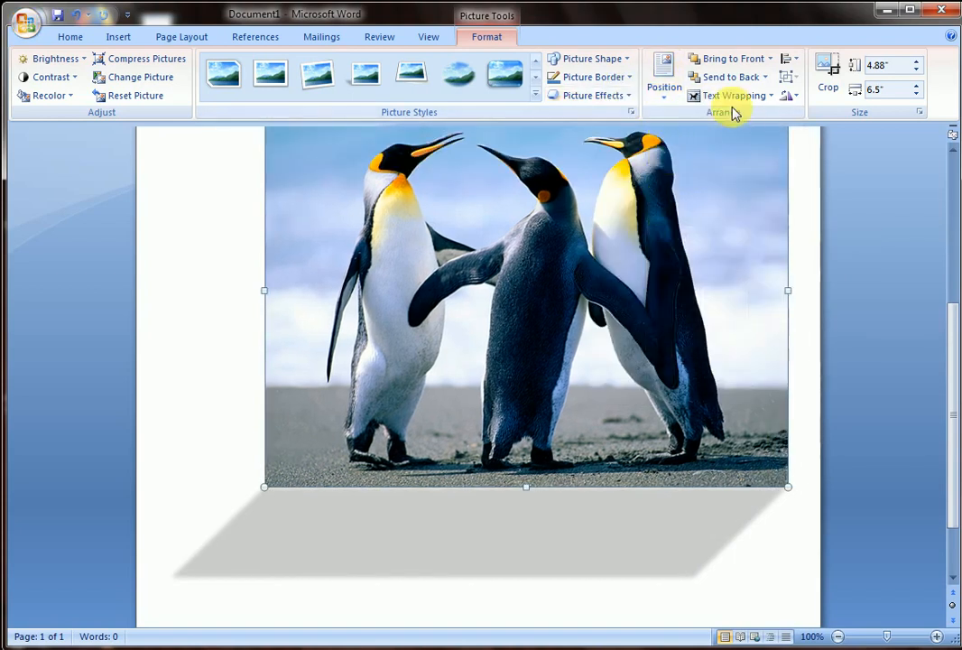
pyautogui.moveTo(732, 96)
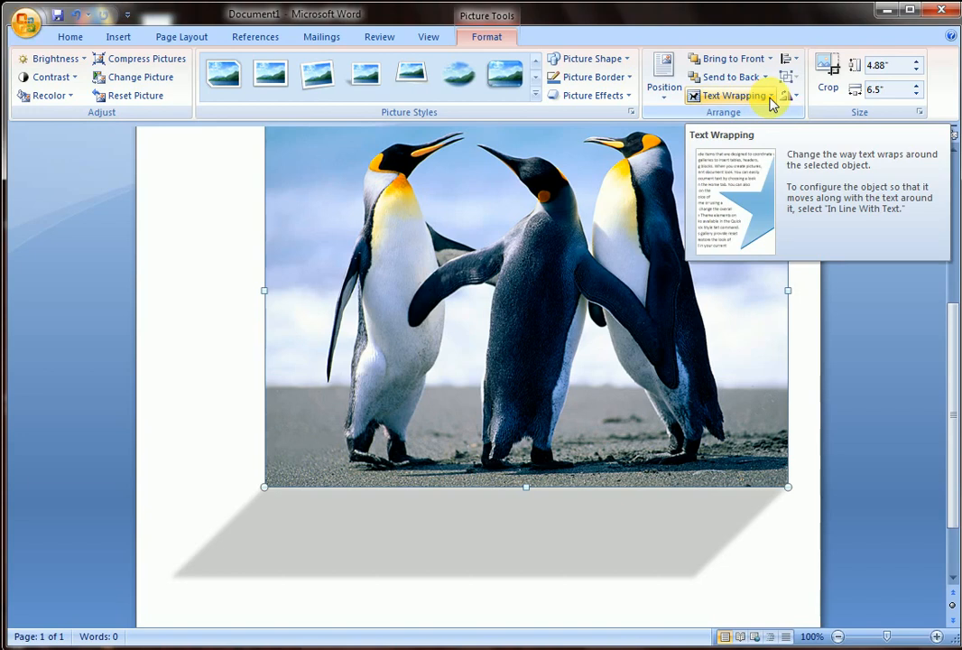
pyautogui.click(733, 96)
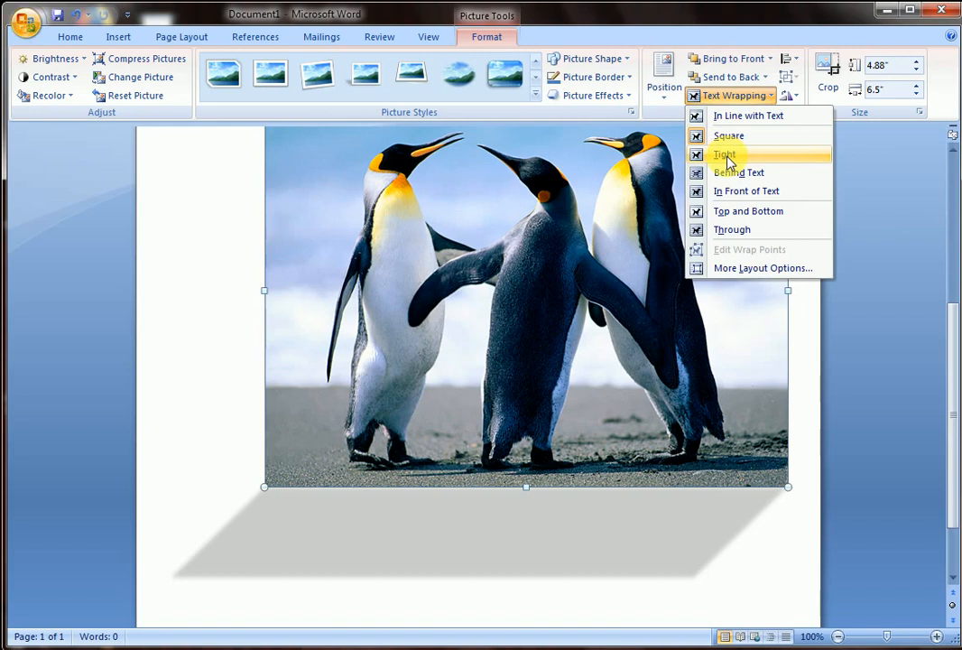
pyautogui.moveTo(730, 136)
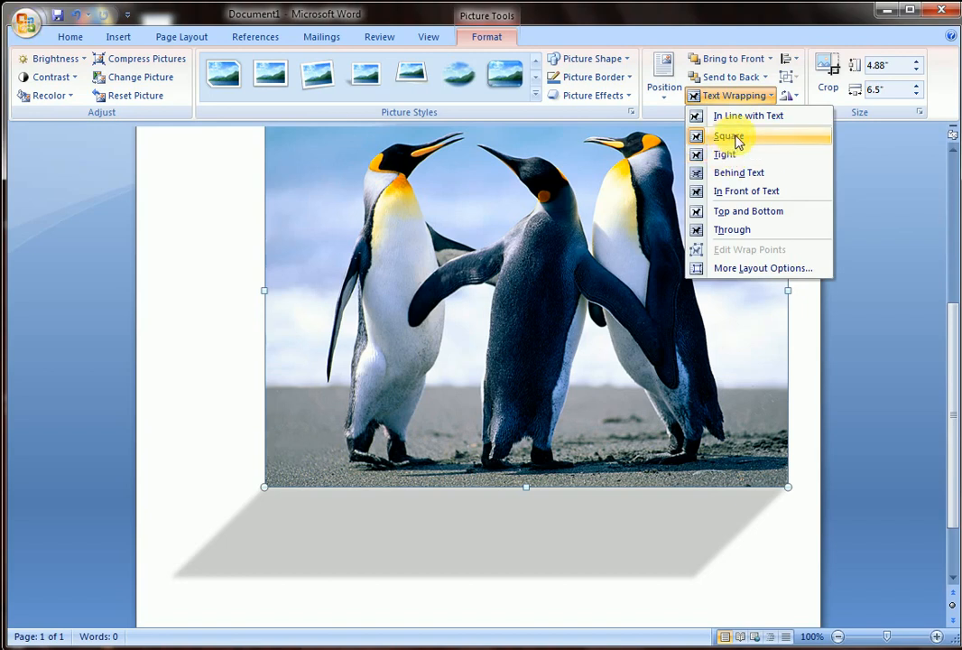
pyautogui.click(729, 135)
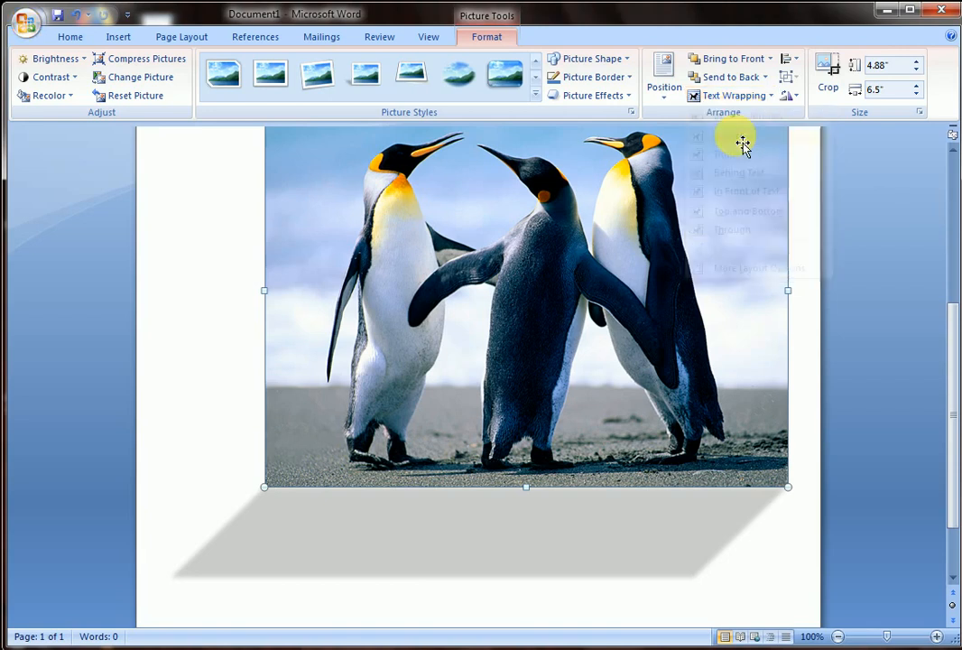
pyautogui.click(732, 96)
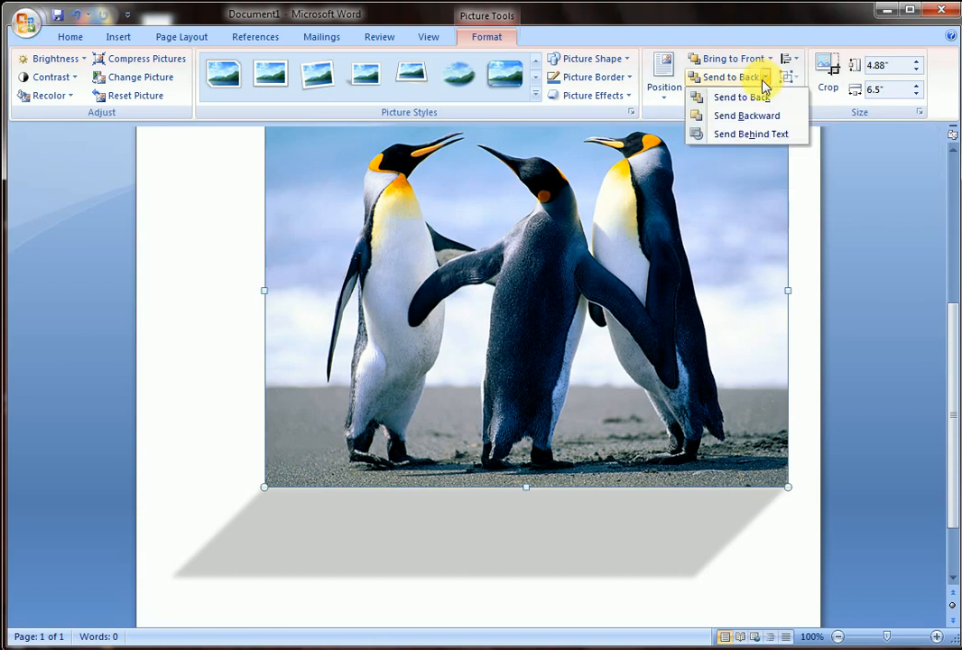
pyautogui.moveTo(740, 97)
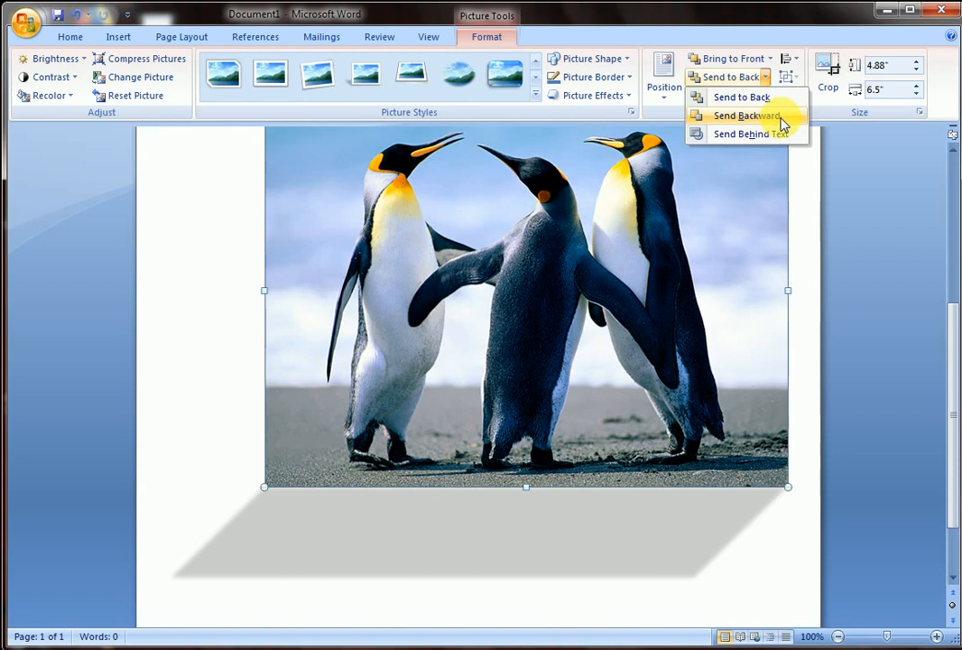
pyautogui.moveTo(749, 134)
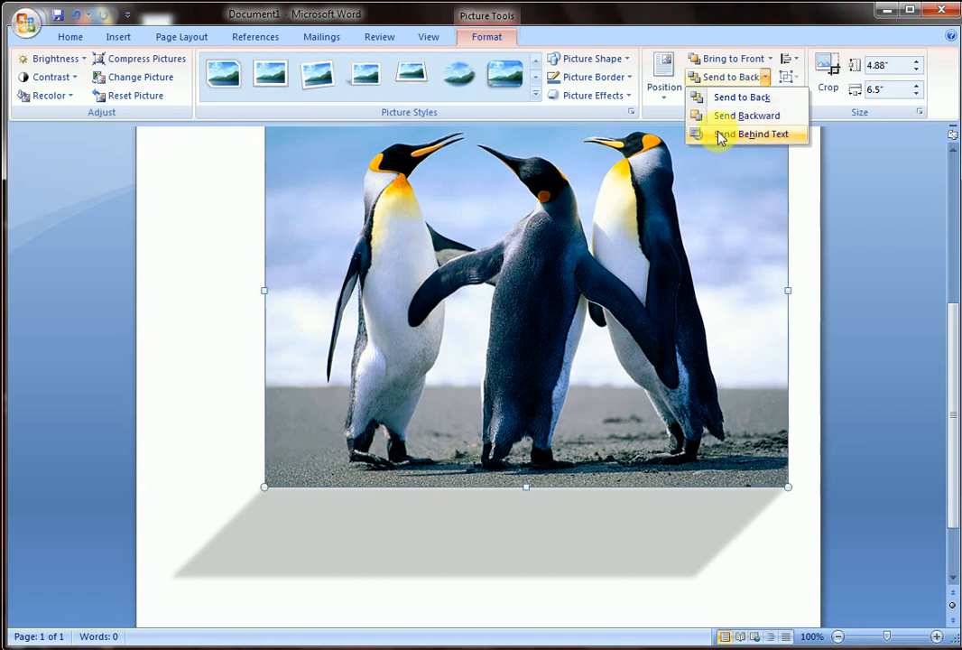
pyautogui.moveTo(792, 144)
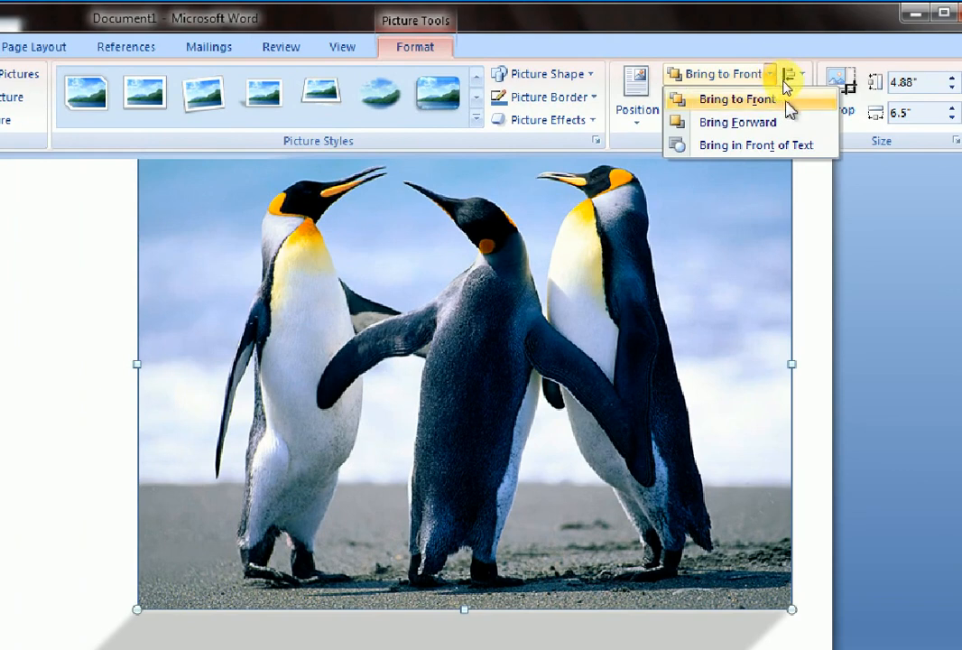
pyautogui.moveTo(830, 153)
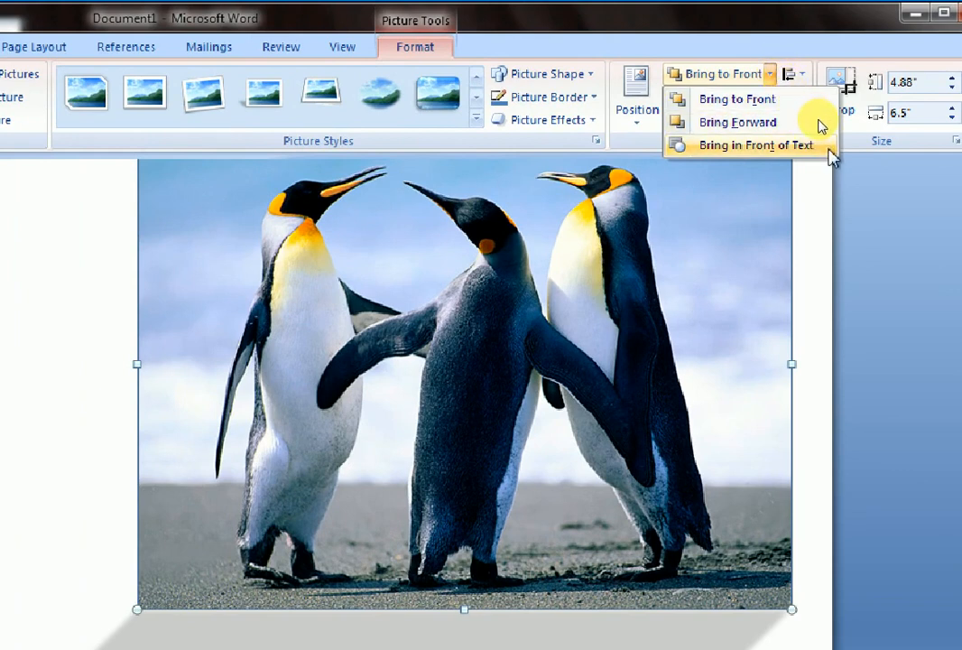